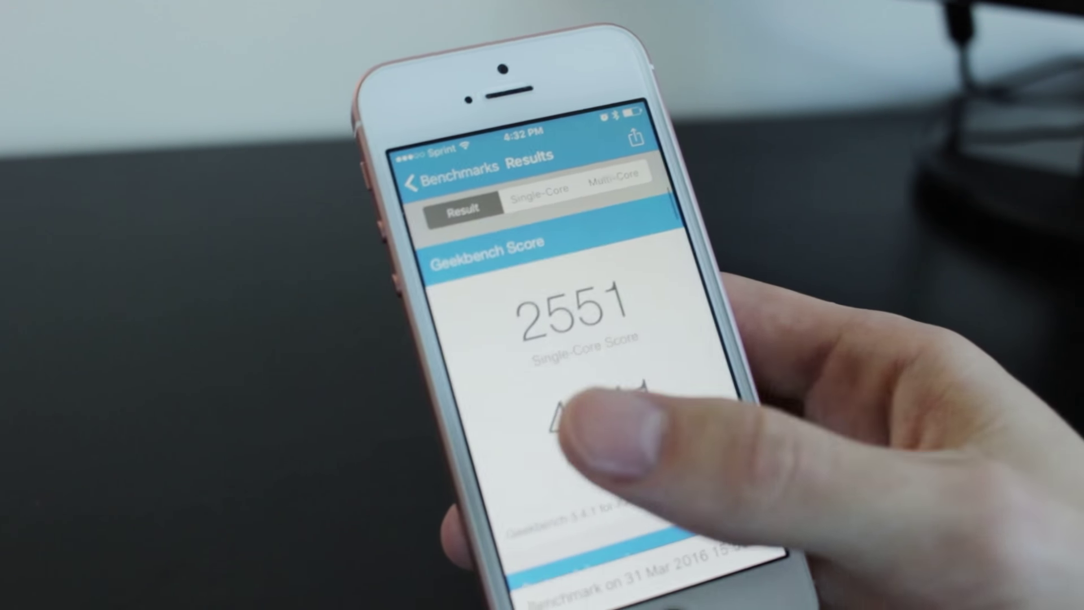
Return from the 2551 single-core result to the saved Processor benchmarks list.
click(422, 176)
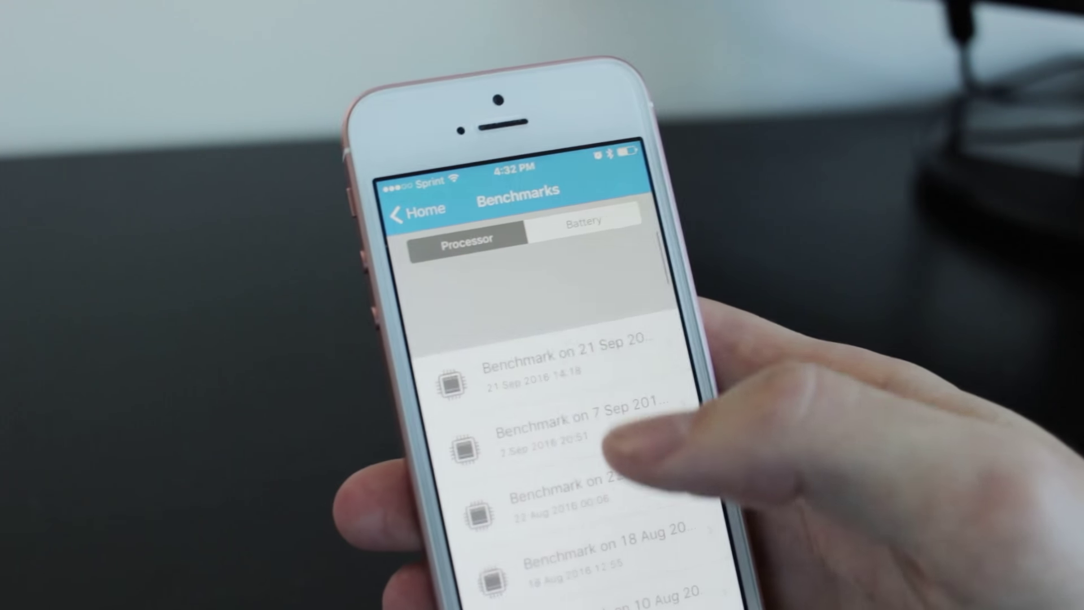